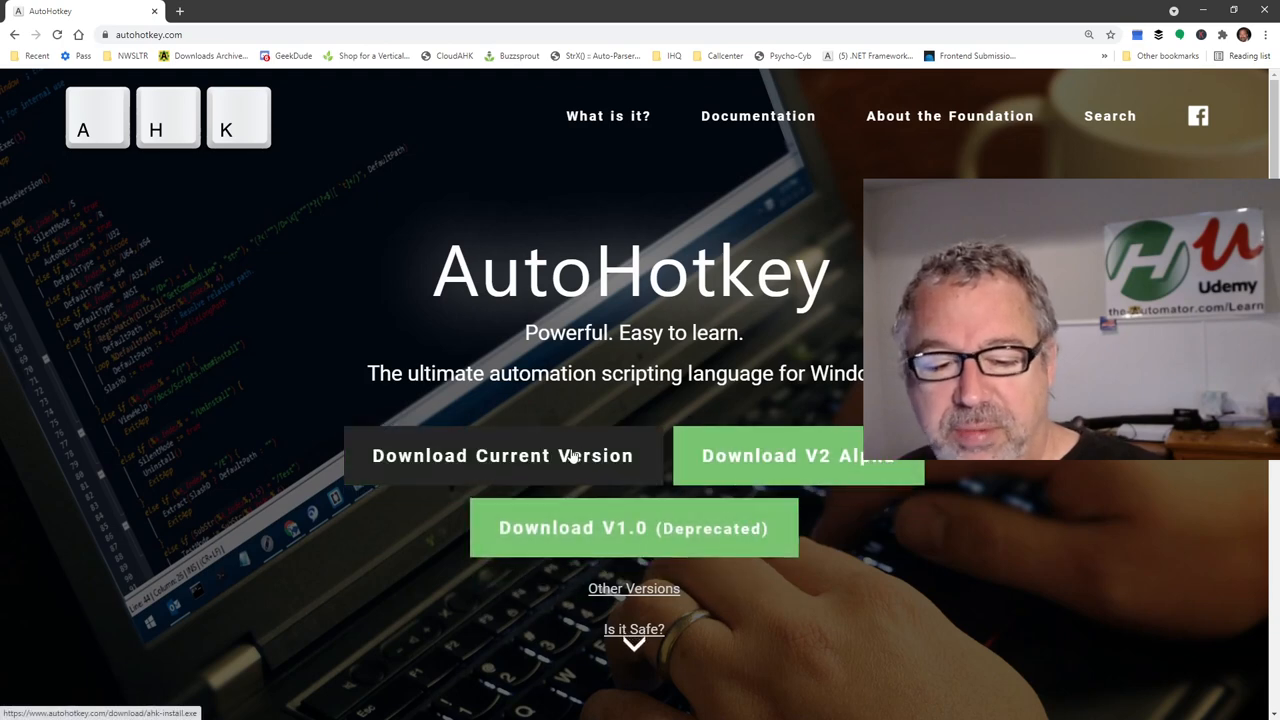
Download the current AutoHotkey installer from autohotkey.com and save it to the Desktop.
left_click(502, 456)
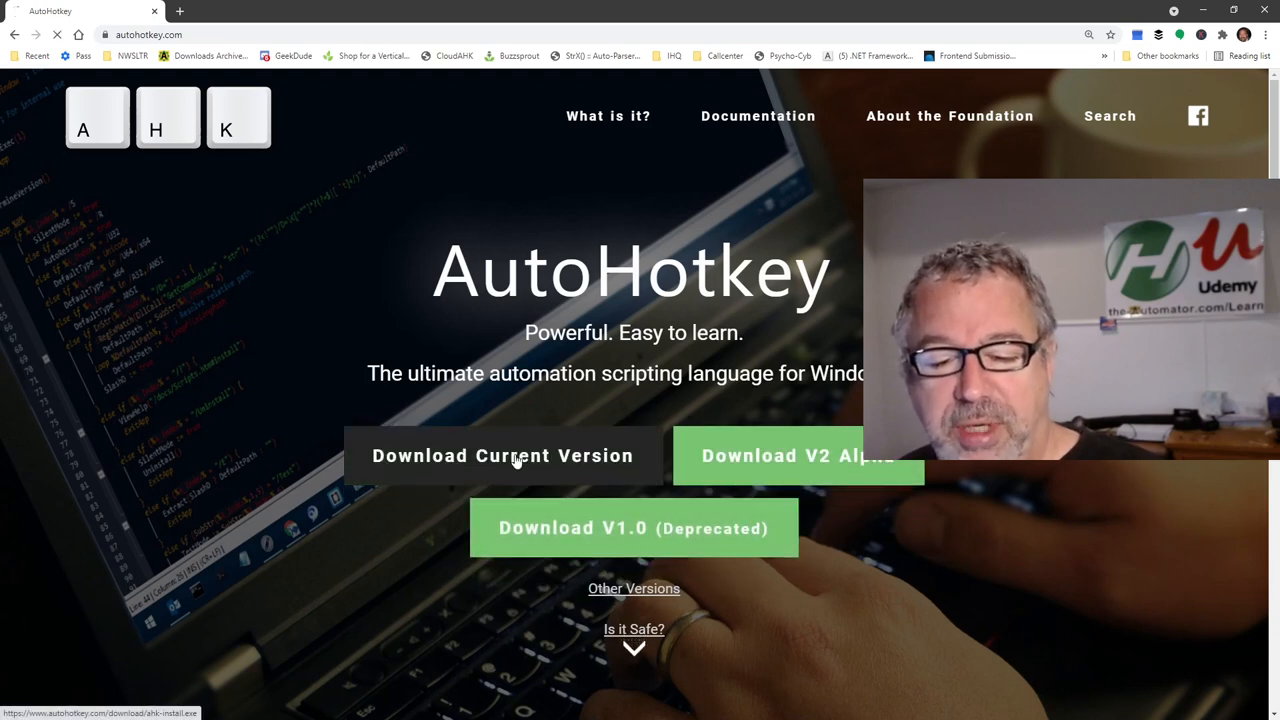
left_click(502, 456)
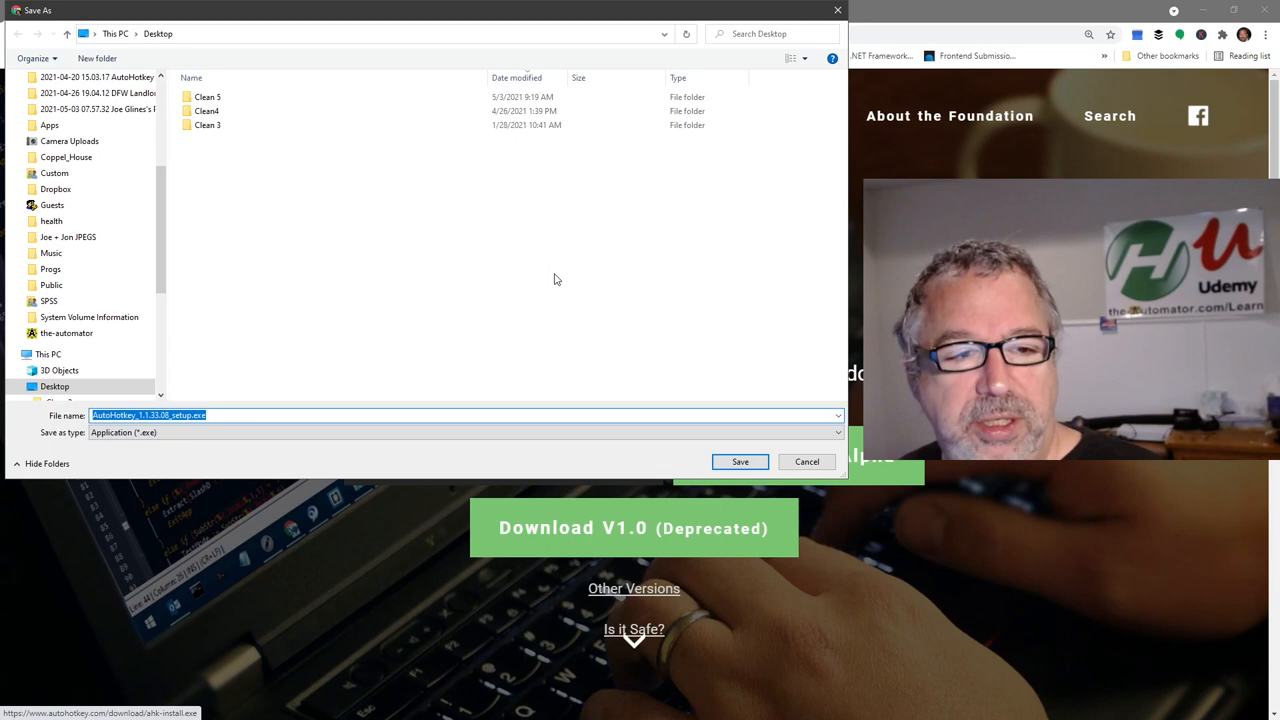
left_click(740, 460)
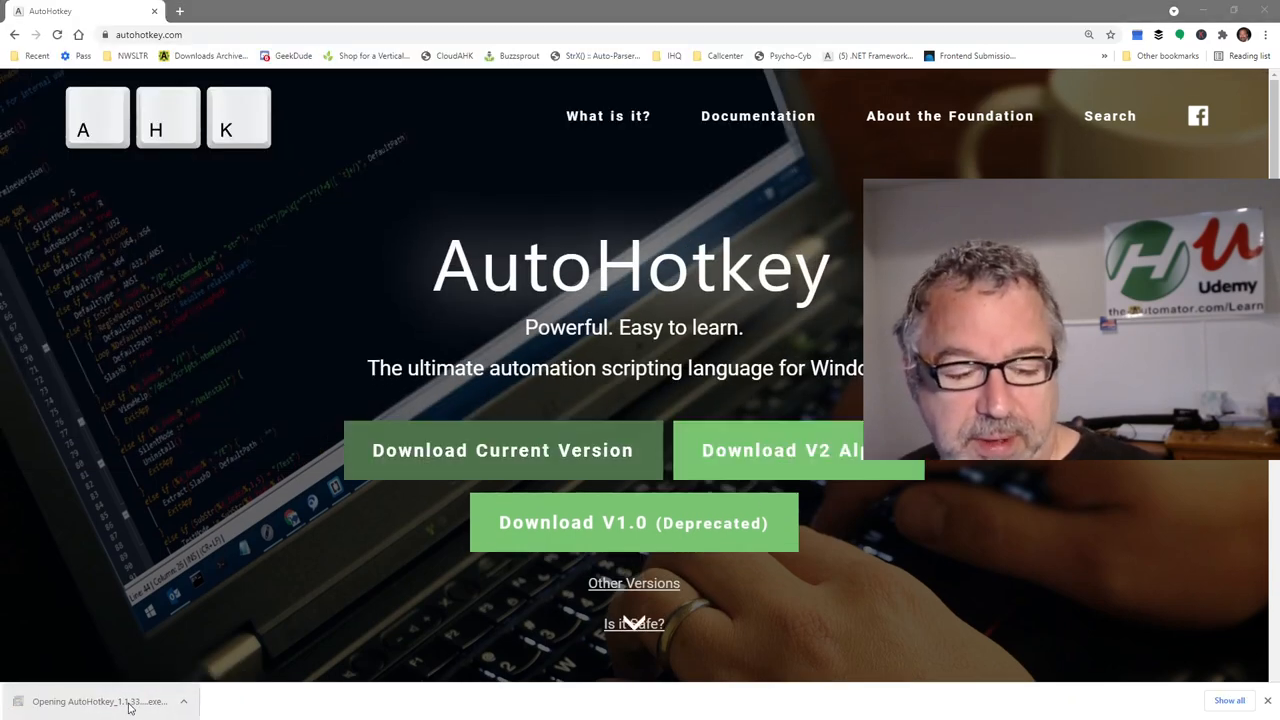
mouse_move(112, 712)
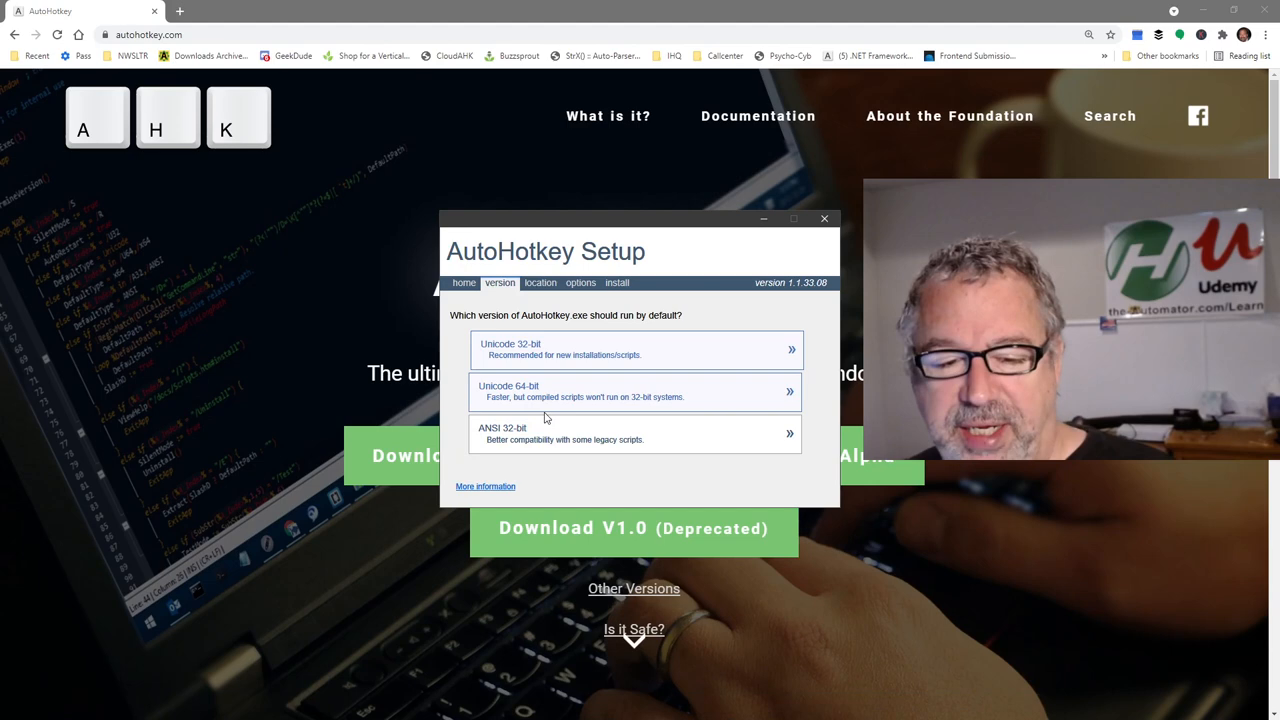
mouse_move(572, 356)
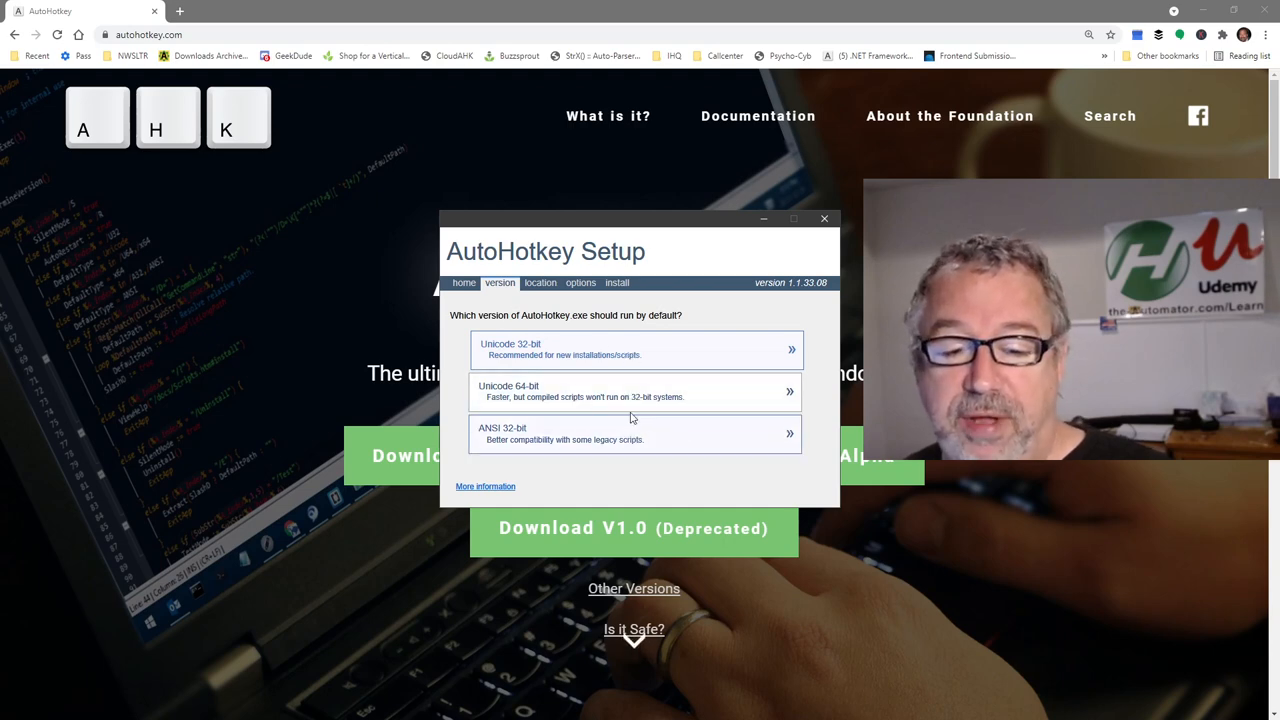
mouse_move(614, 396)
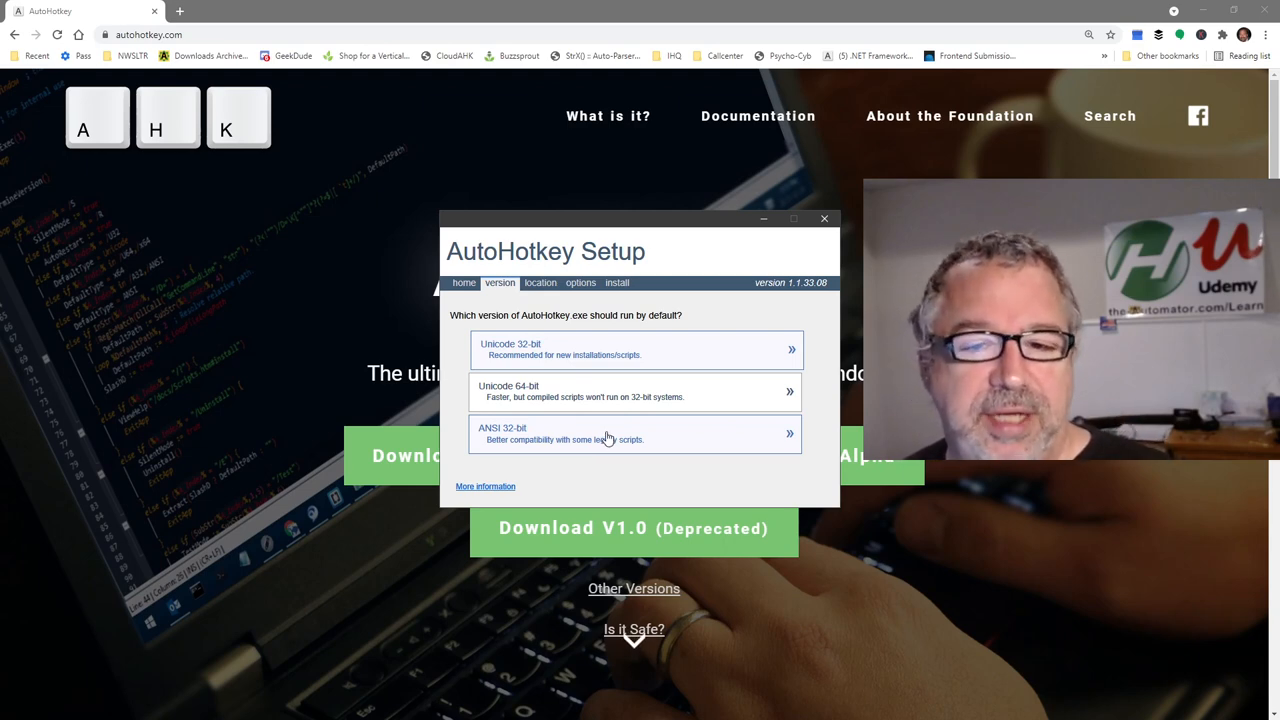
mouse_move(570, 356)
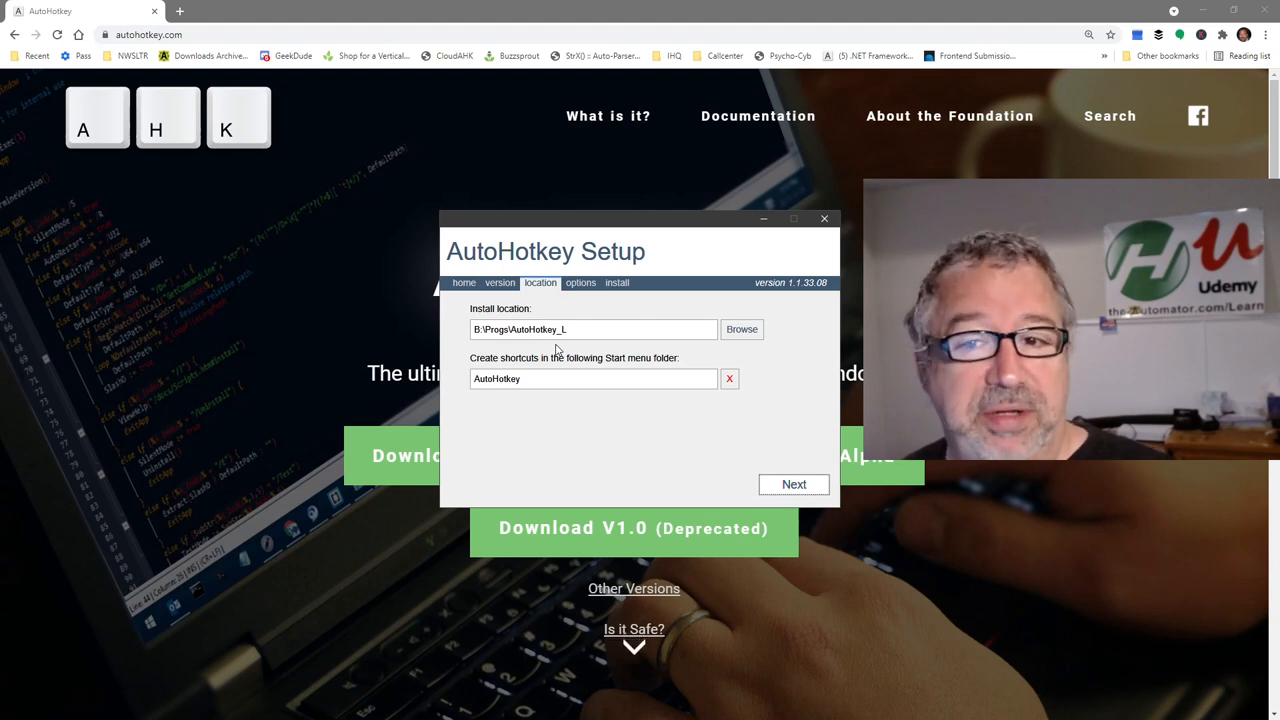
Accept the default install location and install with 'Install script compiler' ticked.
left_click(792, 484)
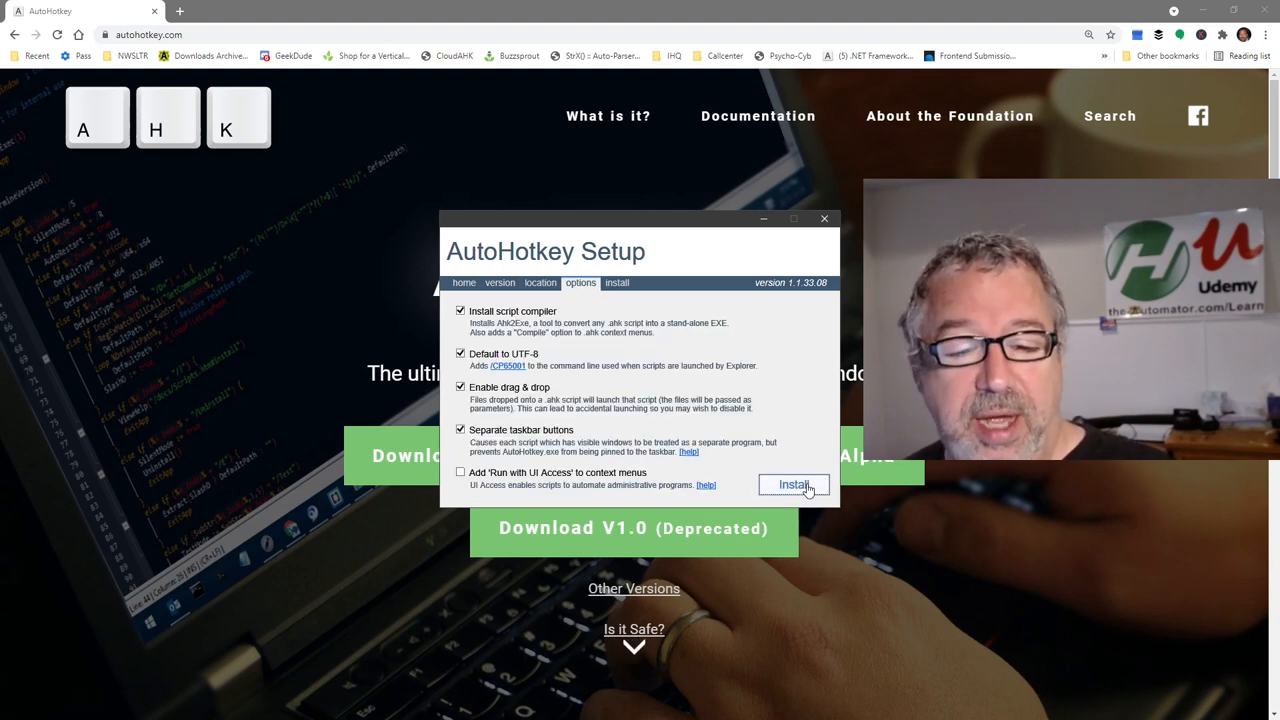
mouse_move(488, 322)
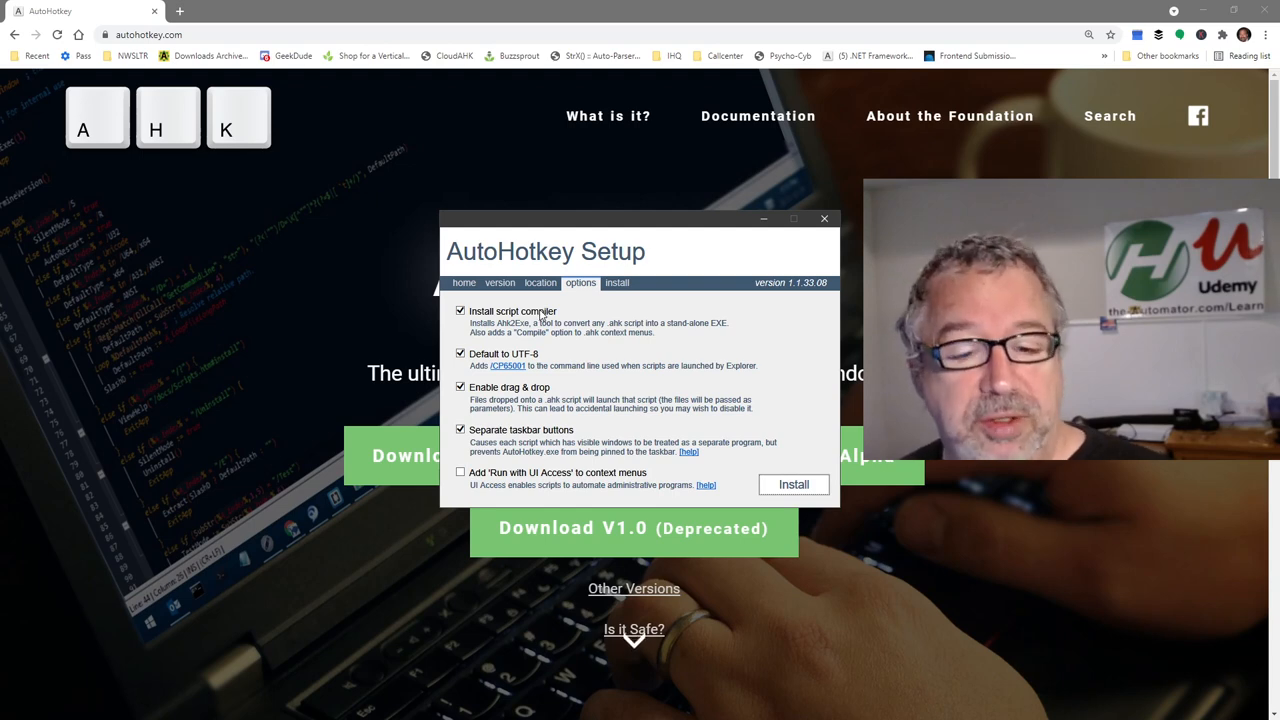
mouse_move(782, 506)
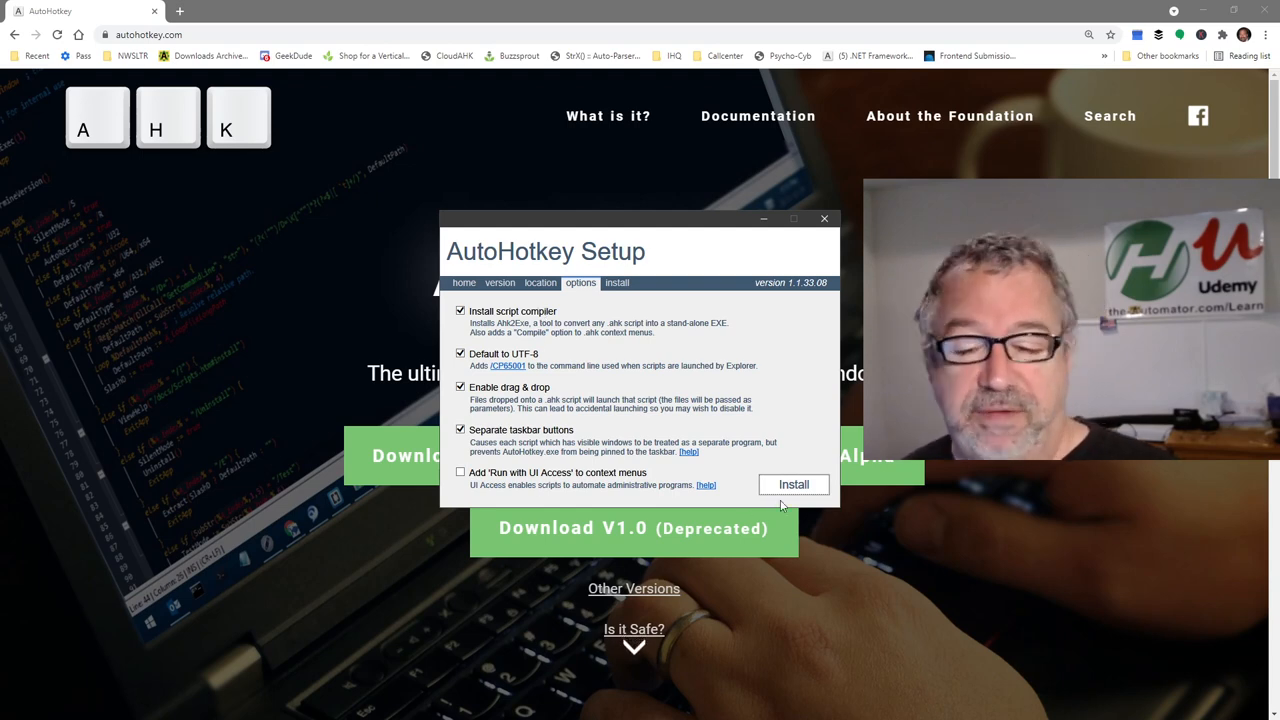
left_click(792, 484)
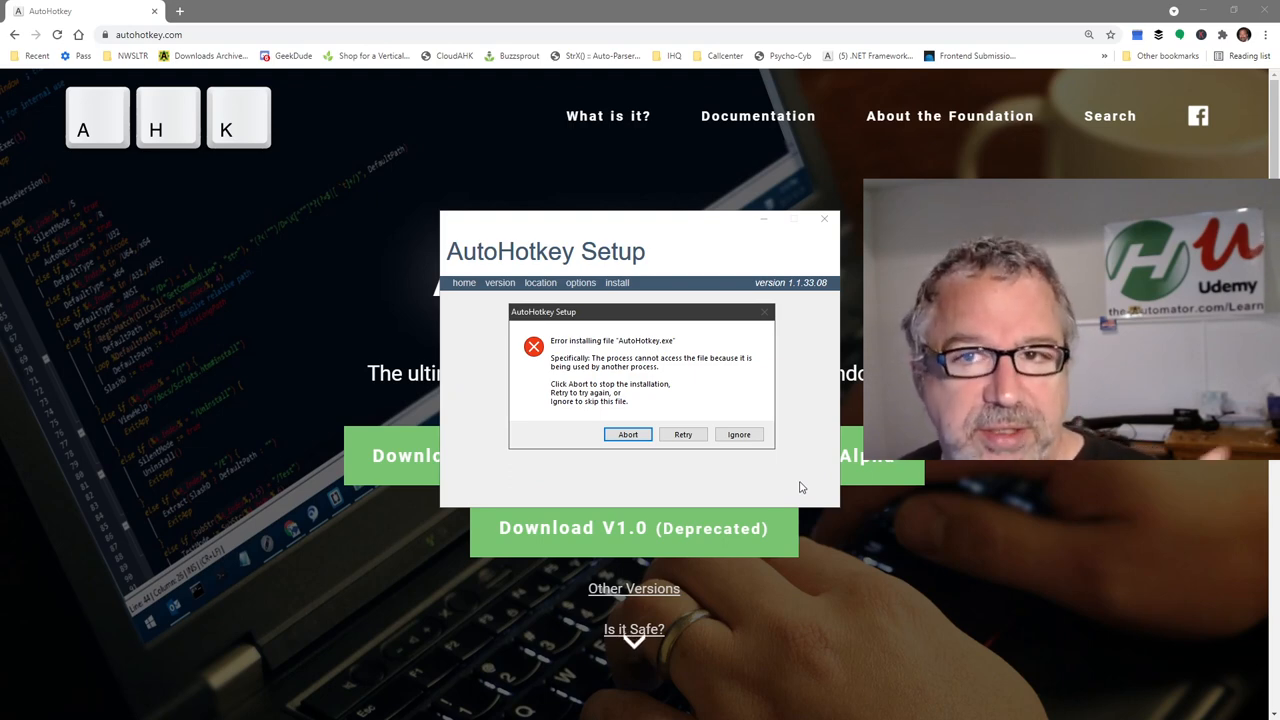
mouse_move(782, 430)
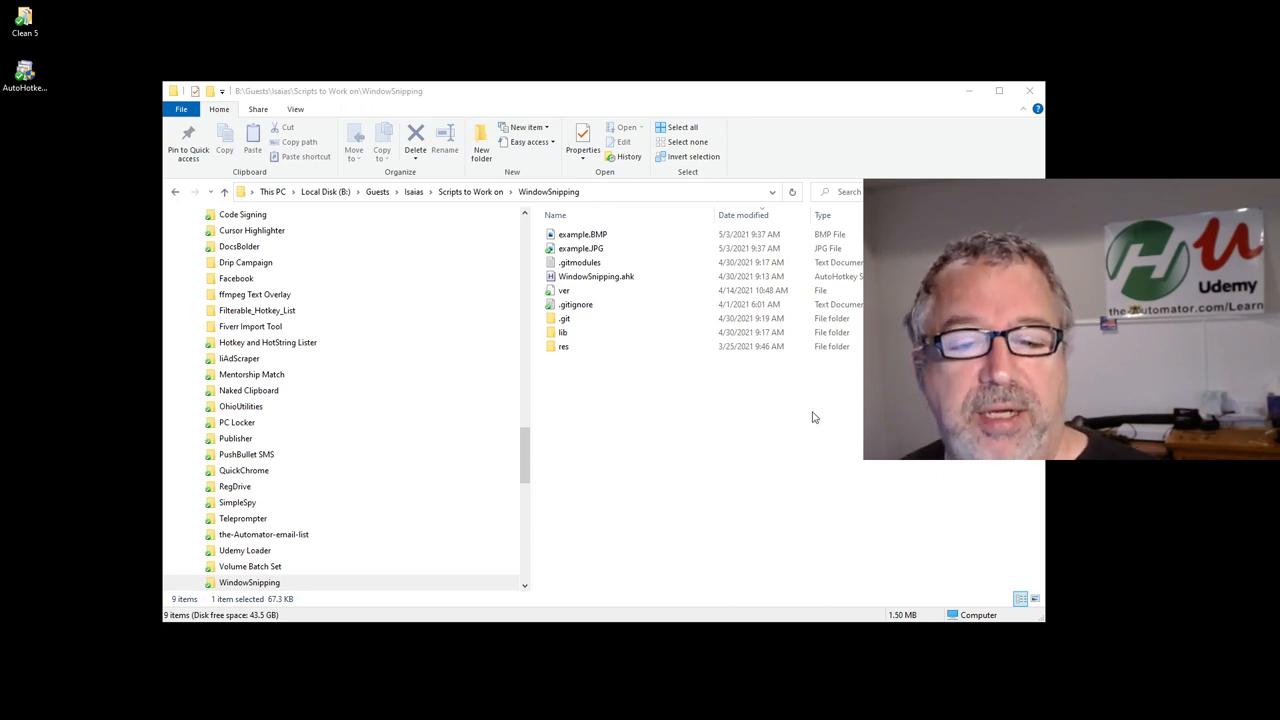
mouse_move(592, 290)
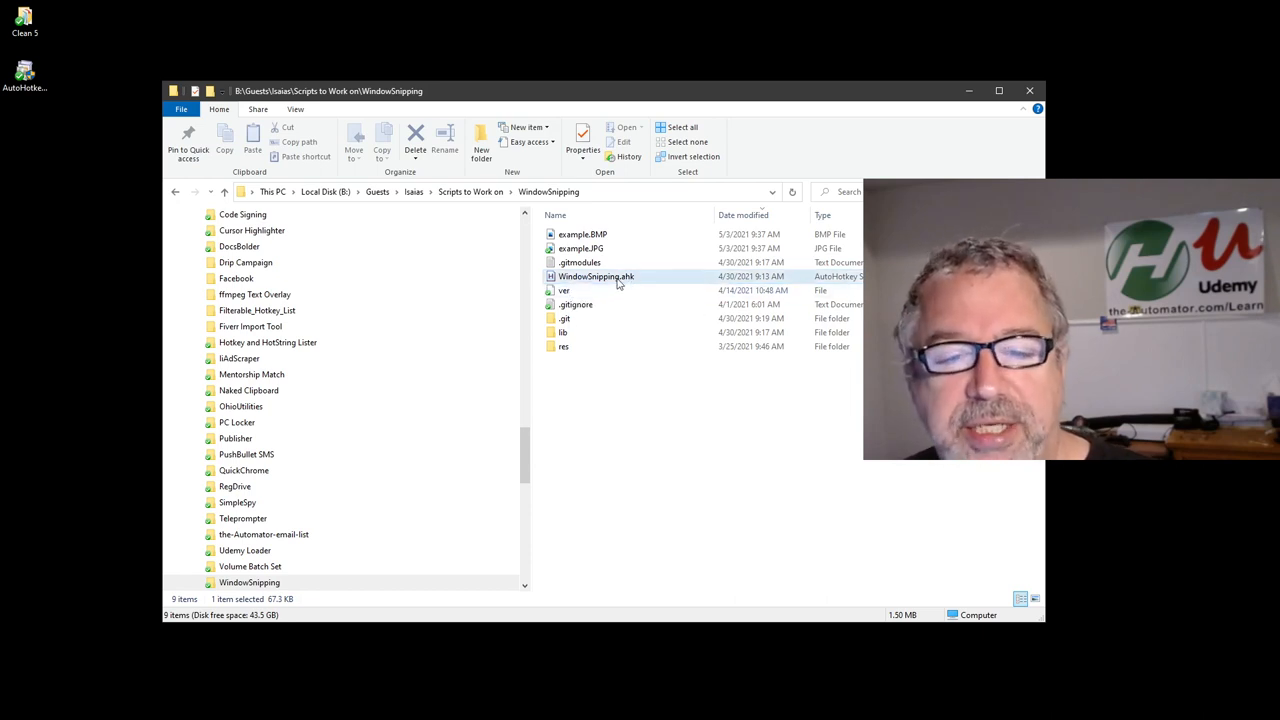
Compile WindowSnipping.ahk into WindowSnipping.exe via its Compile Script context action.
left_click(596, 276)
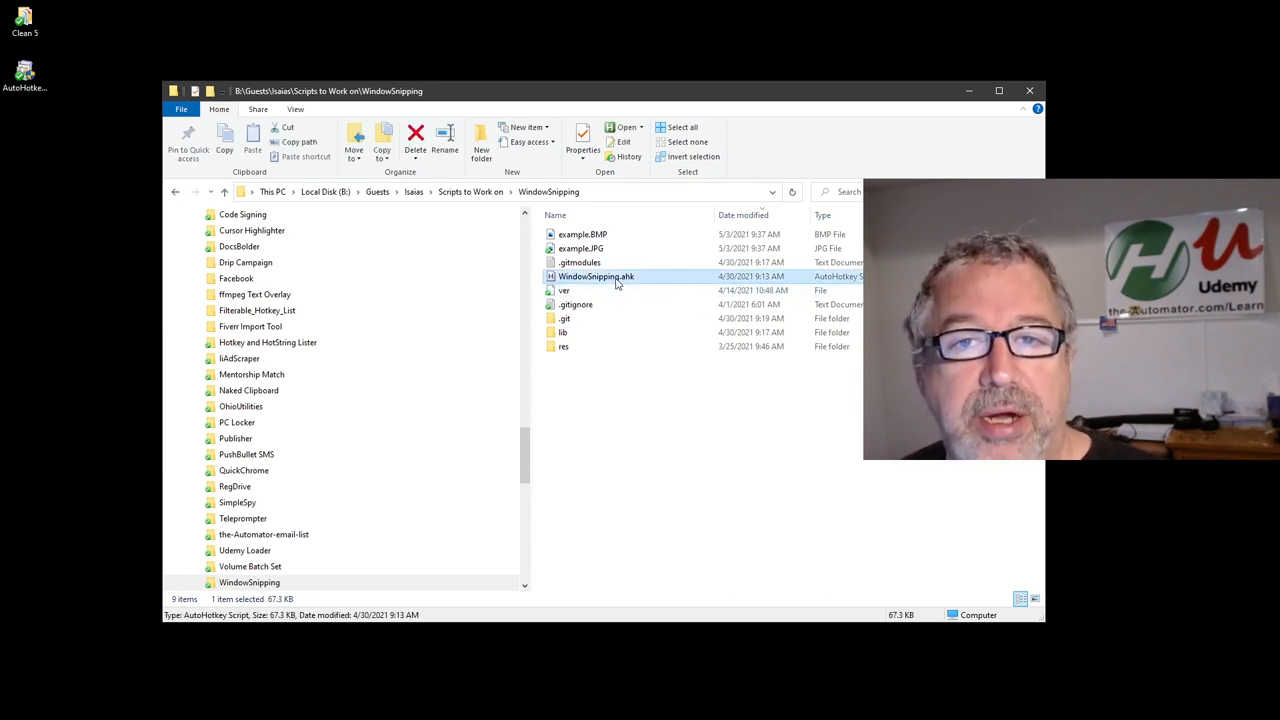
mouse_move(596, 276)
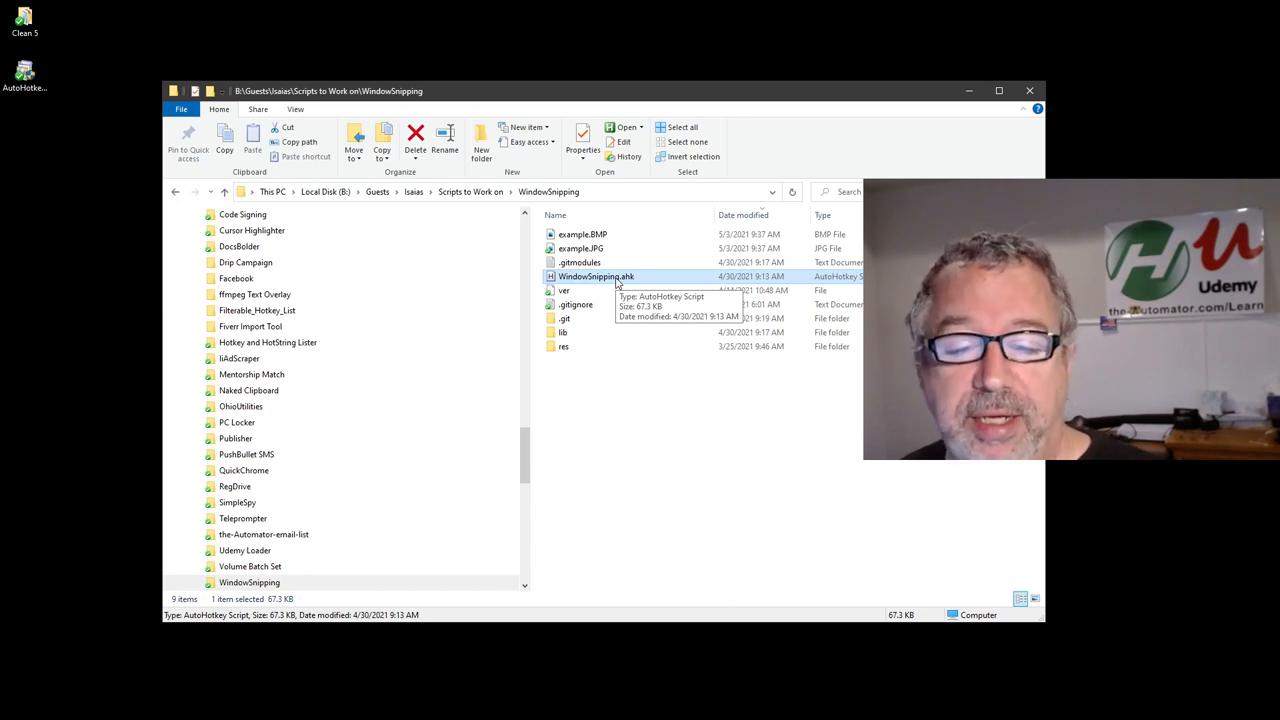
right_click(596, 276)
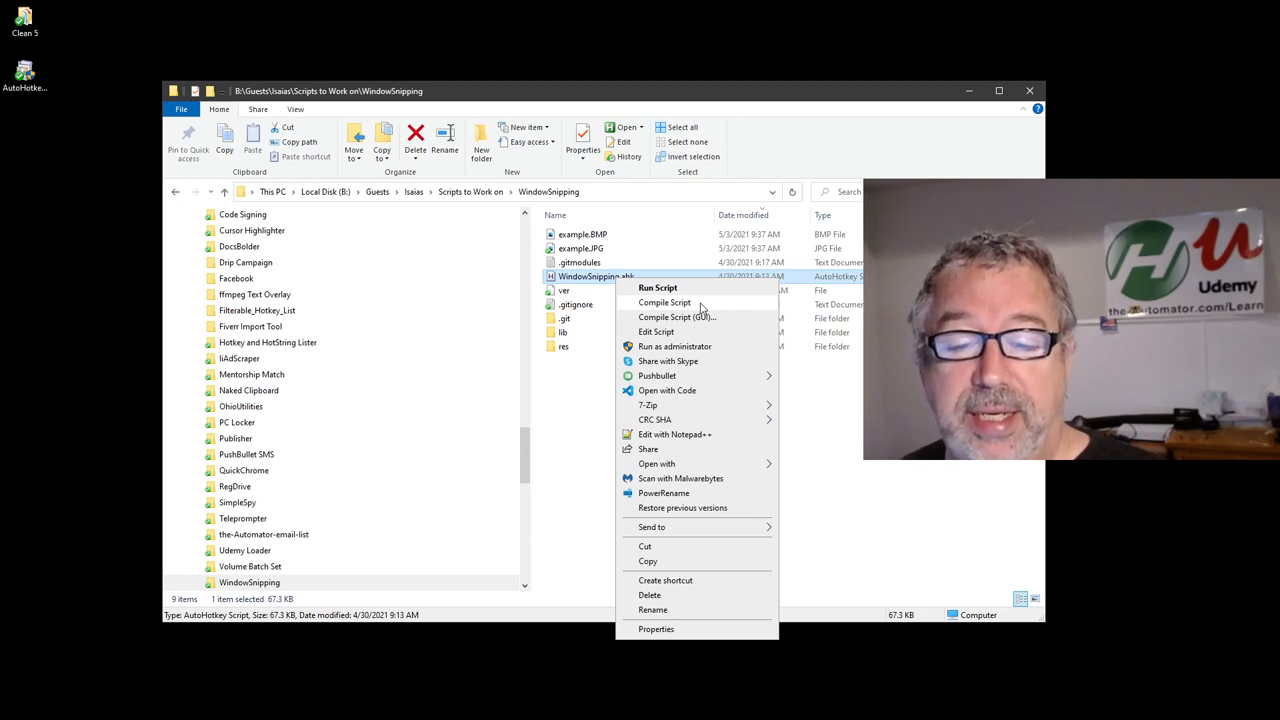
left_click(716, 420)
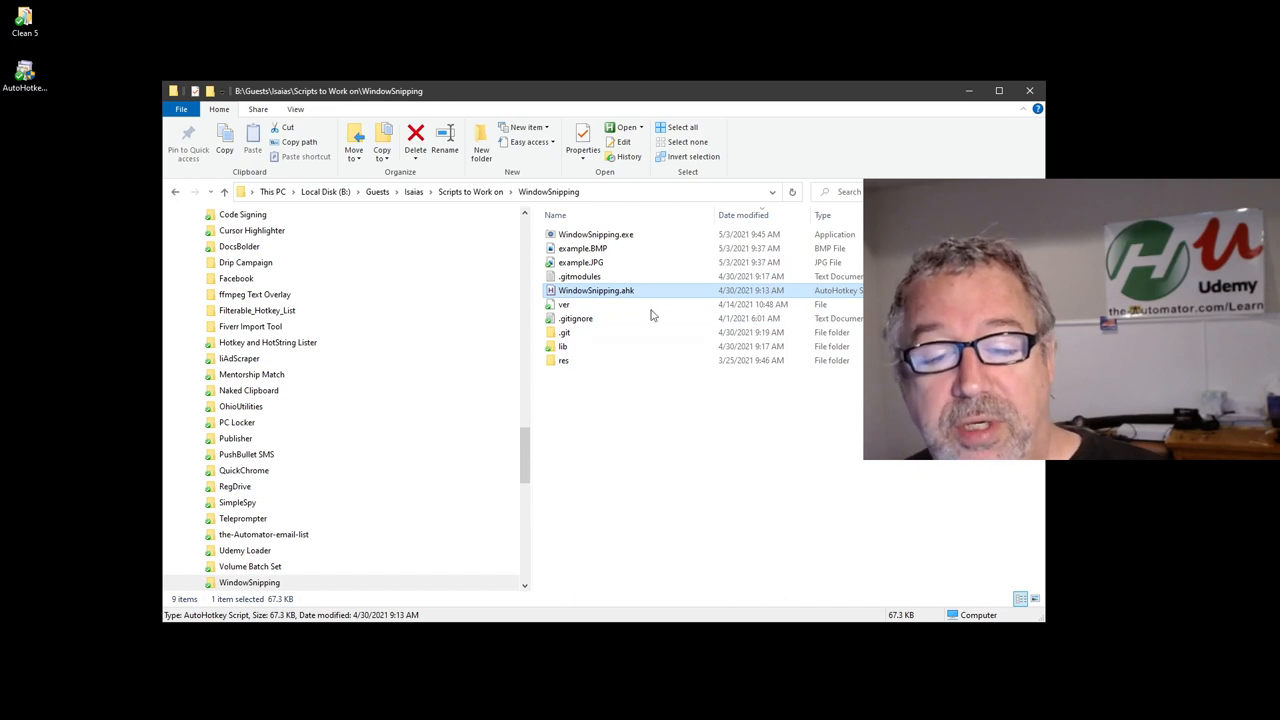
Select WindowSnipping.exe and WindowSnipping.ahk to confirm the 1.19 MB application beside the 67.3 KB script.
left_click(596, 234)
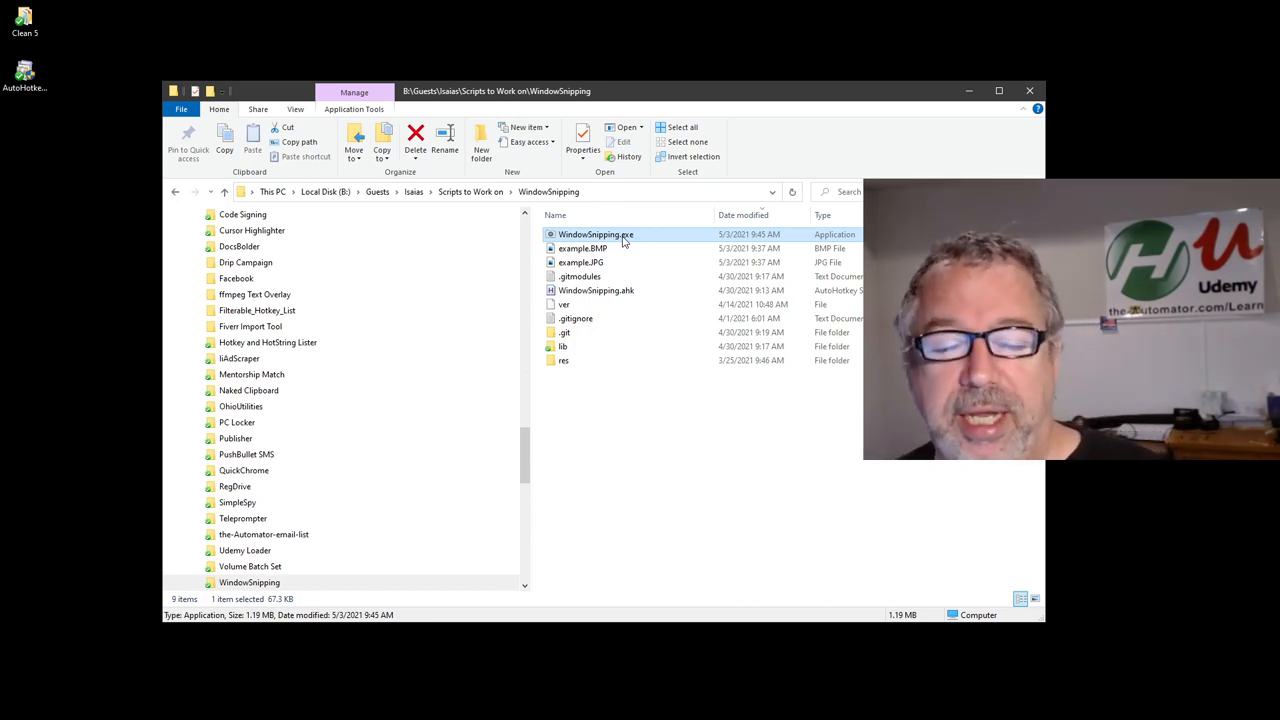
mouse_move(644, 240)
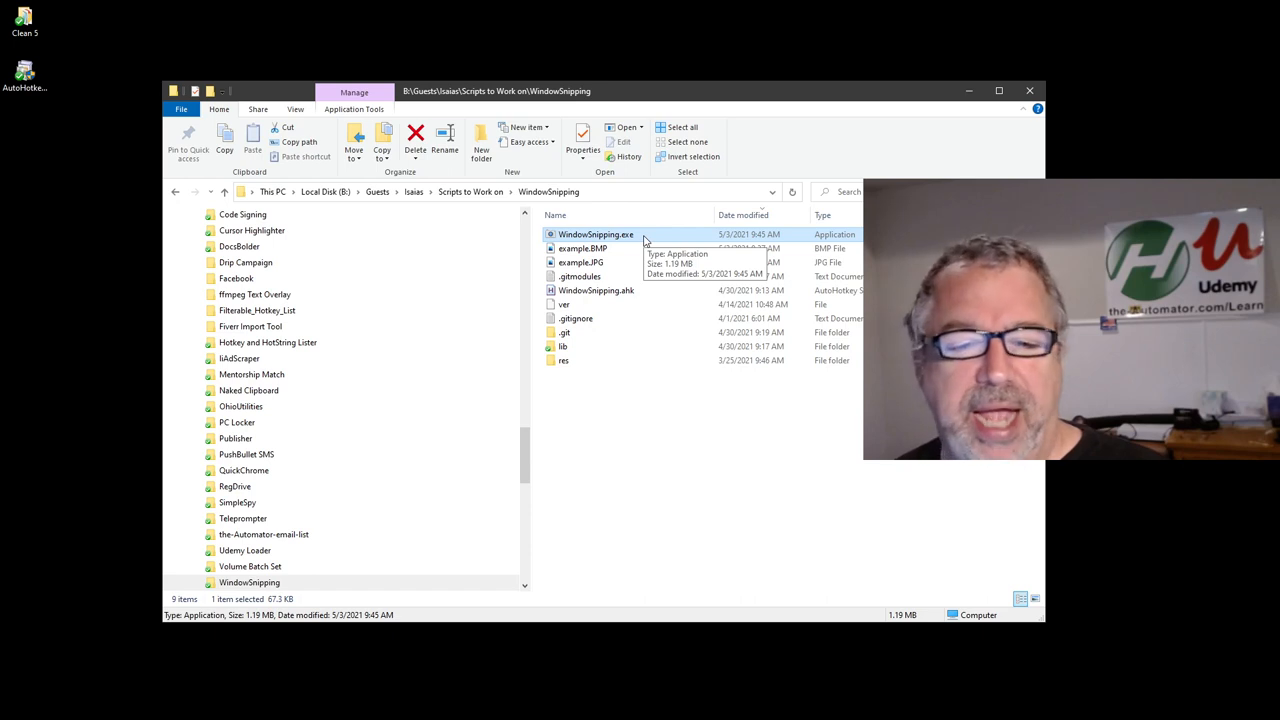
left_click(596, 290)
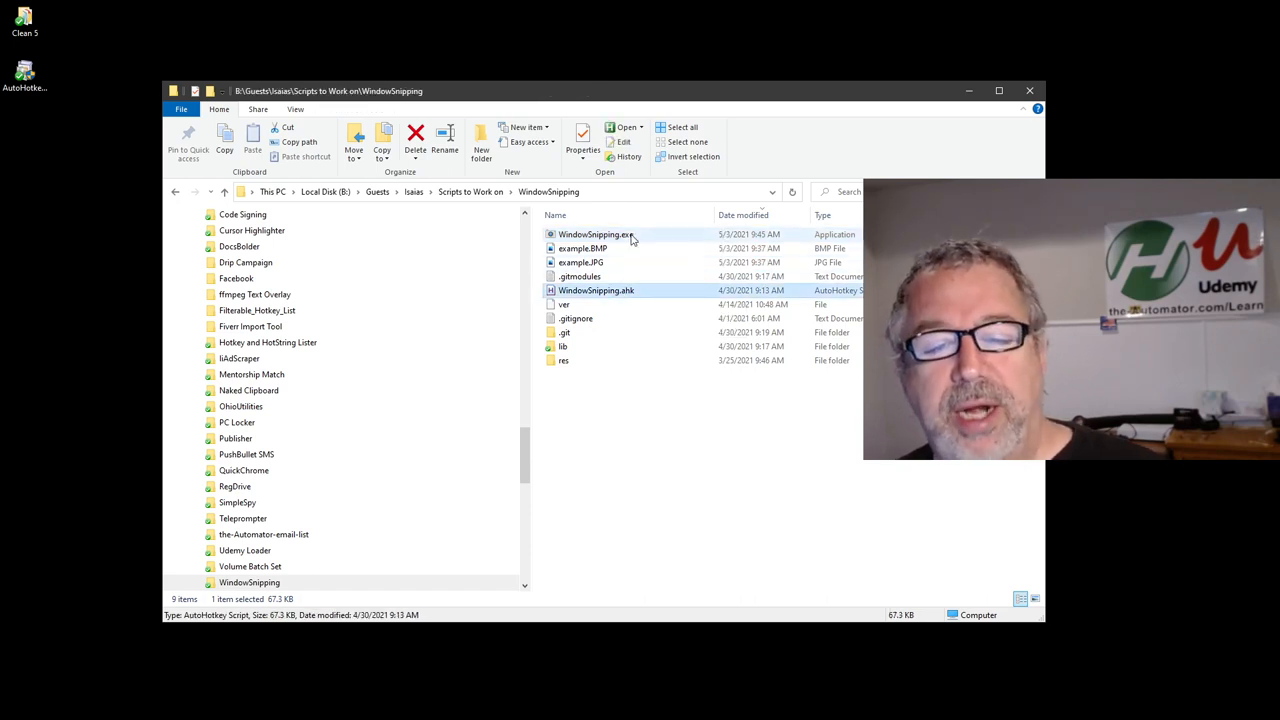
left_click(596, 234)
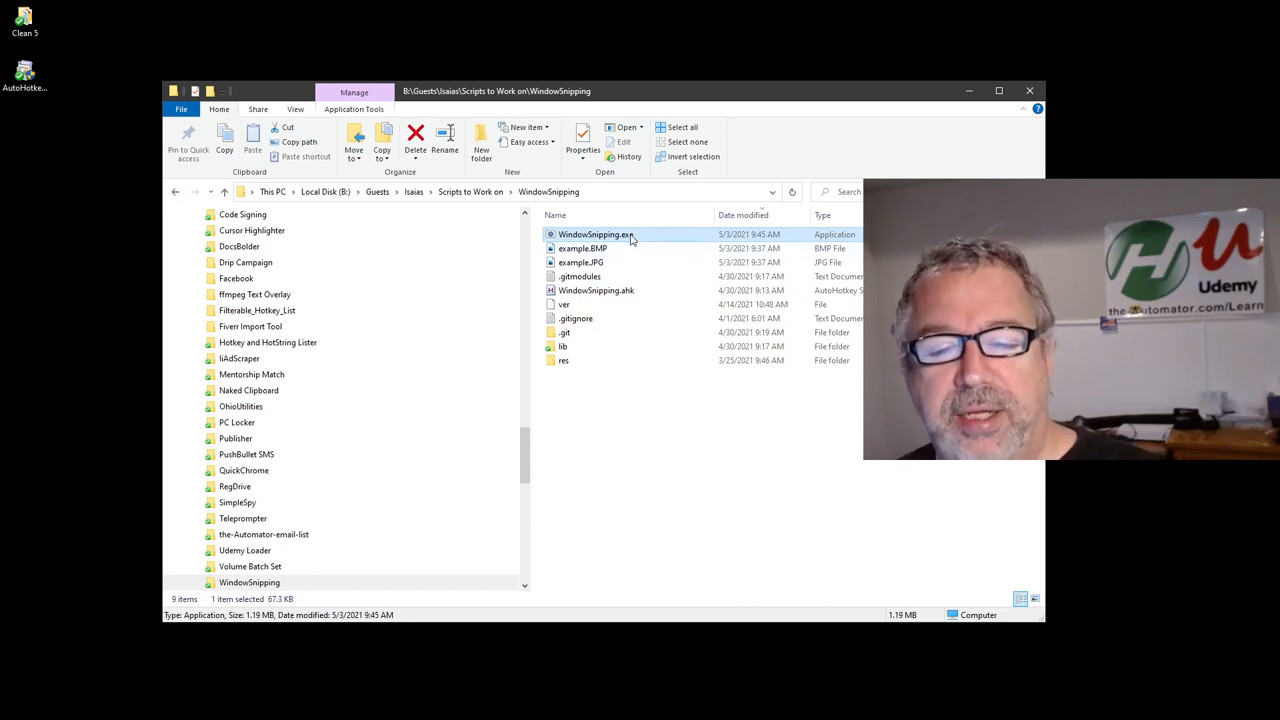
mouse_move(596, 234)
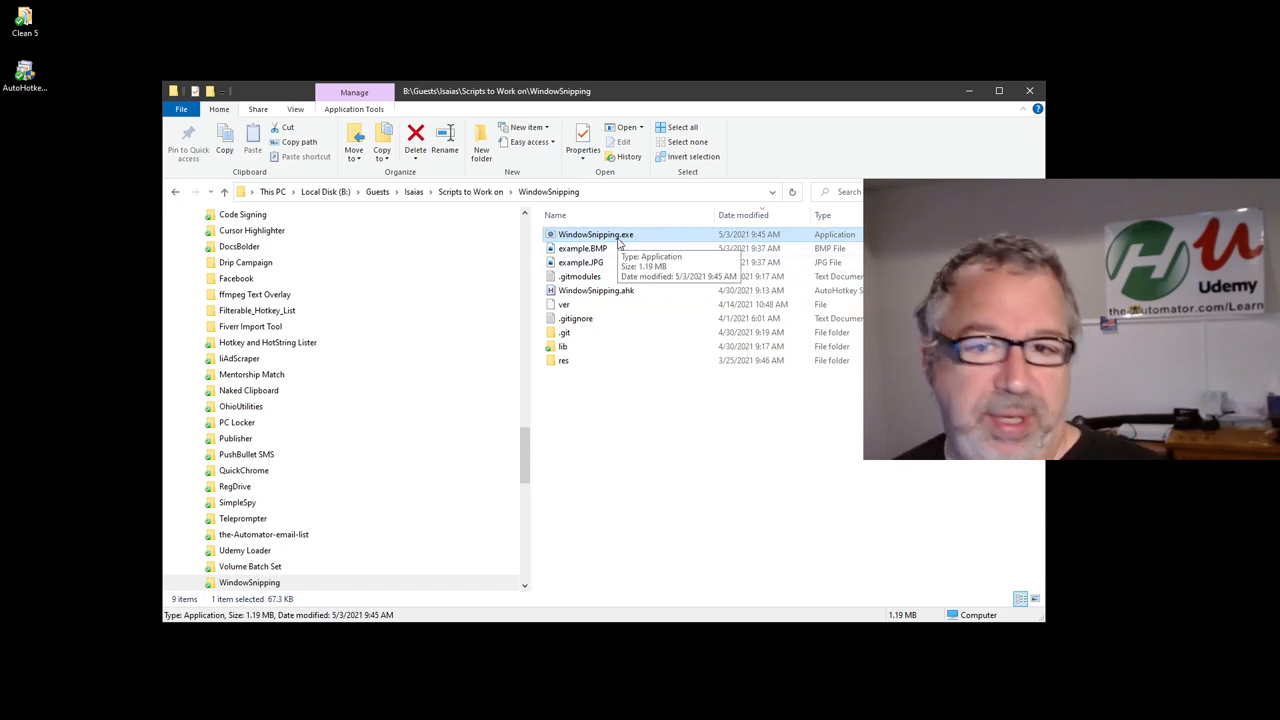